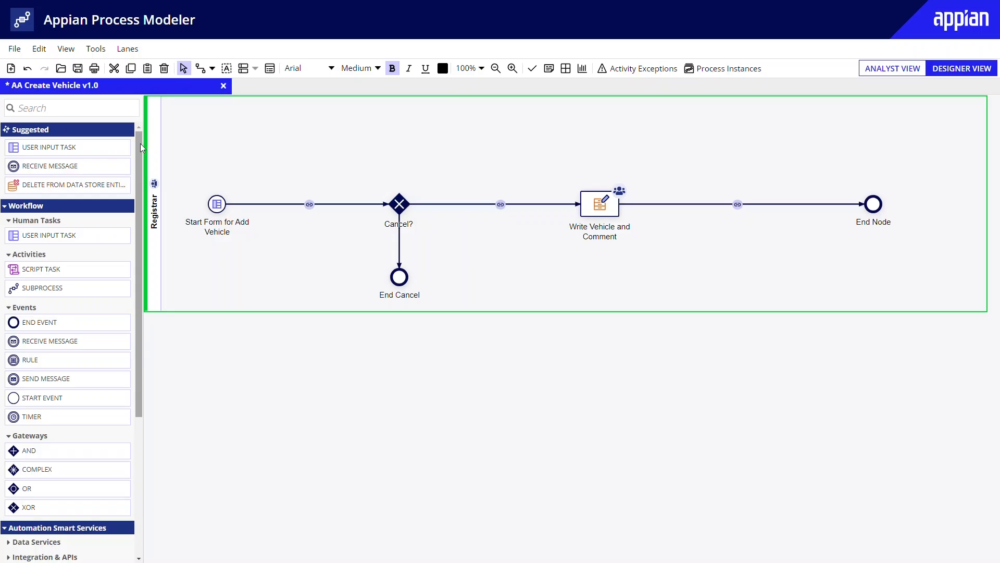
- Expand the Communication smart services in the palette to reach Send E-Mail
scroll(down, 3)
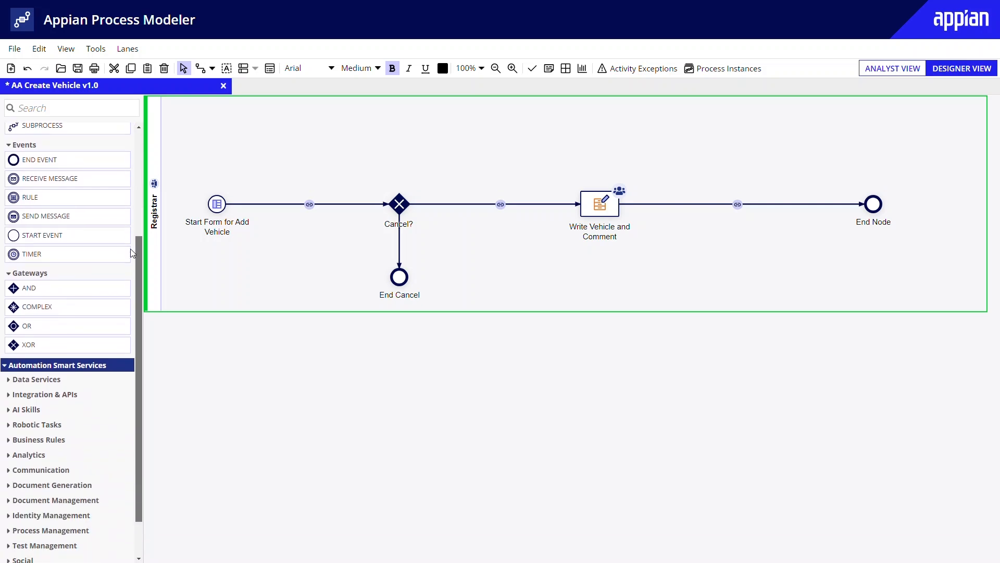
mouse_move(10, 475)
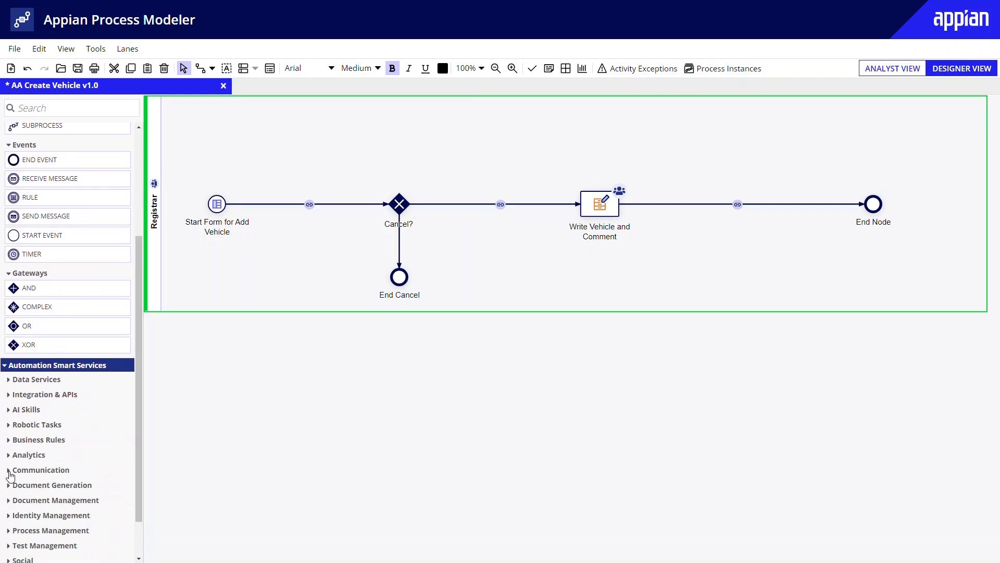
click(41, 470)
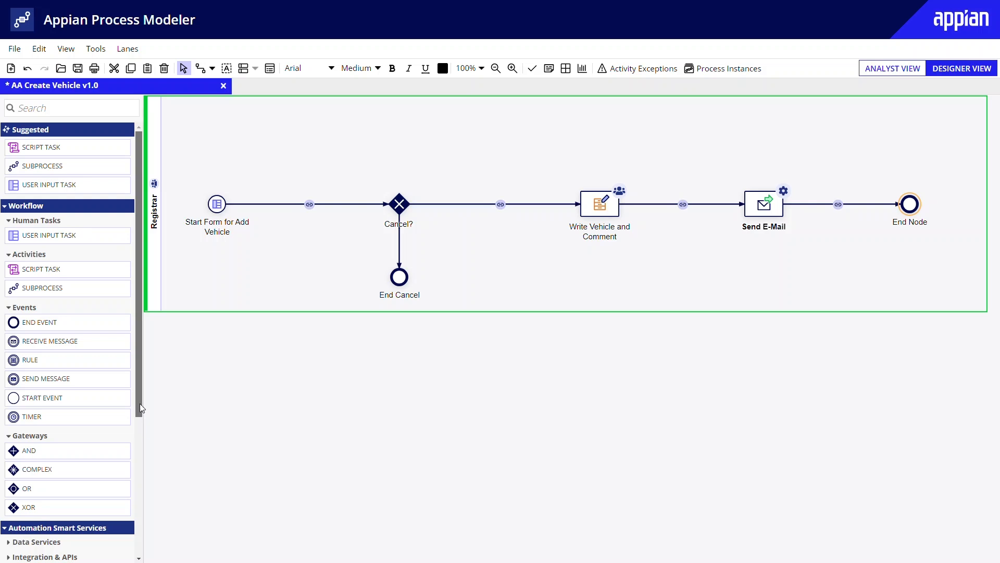
scroll(down, 3)
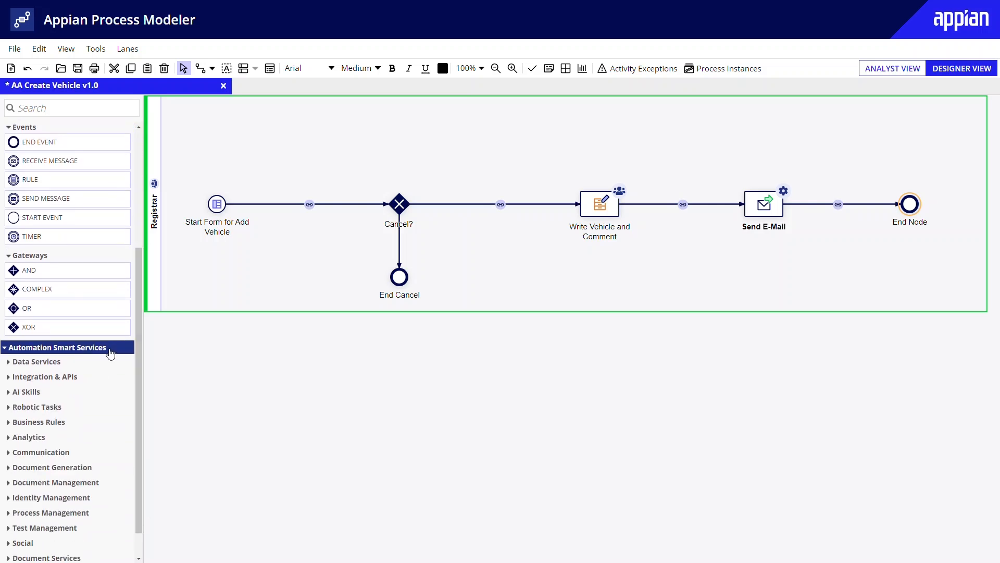
- Expand and collapse the Data Services and AI Skills palette groups to review them
click(37, 362)
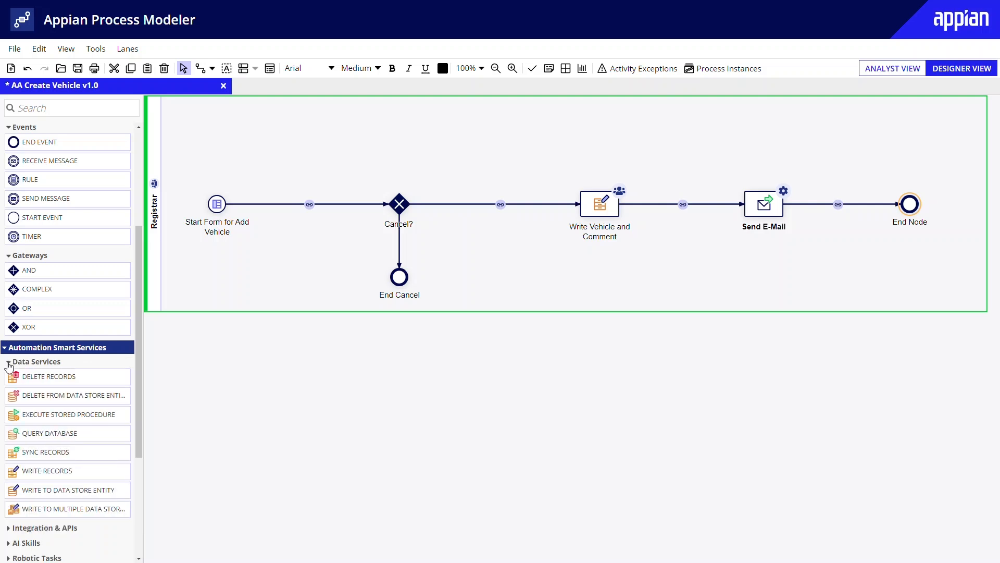
click(35, 362)
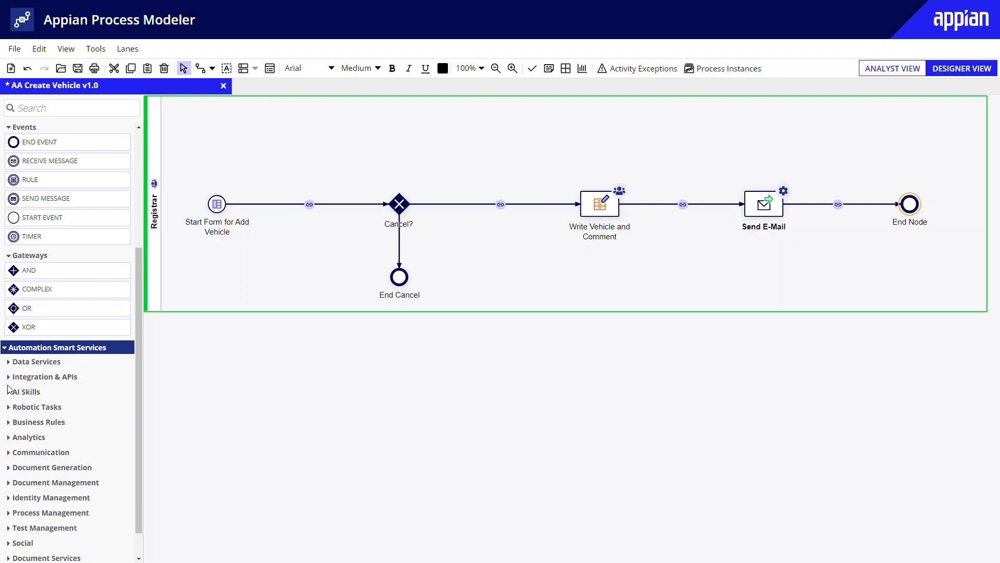
click(25, 390)
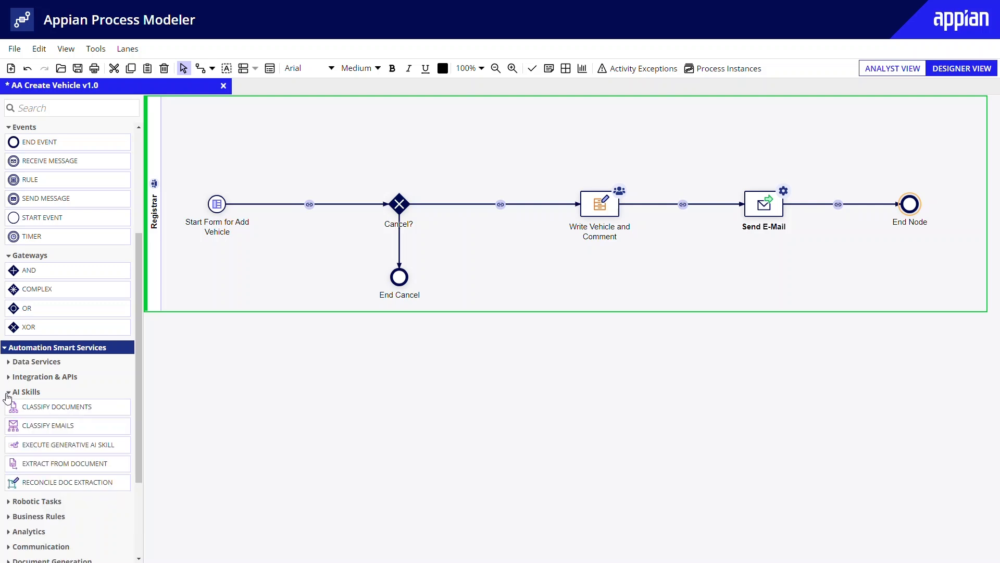
click(25, 391)
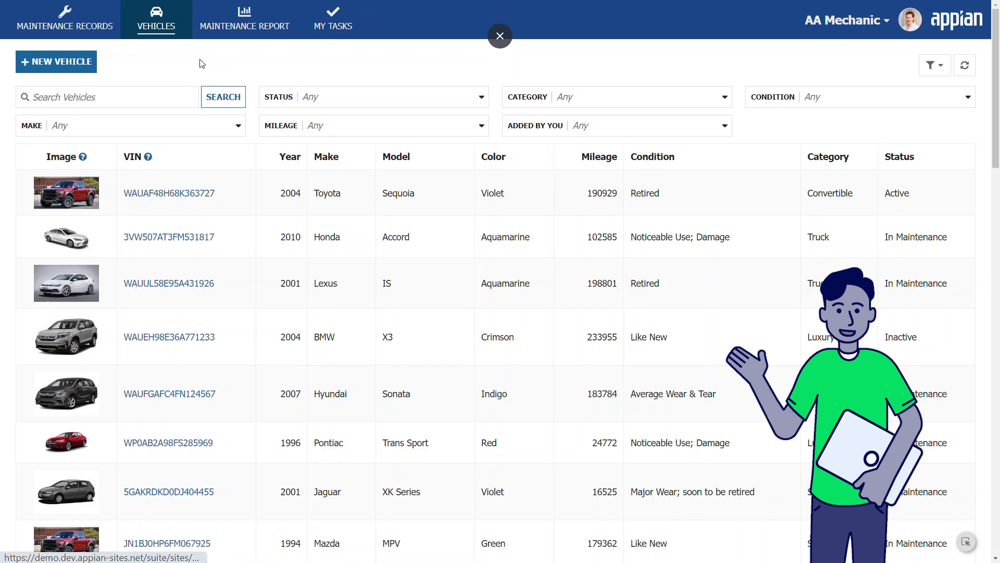
mouse_move(156, 32)
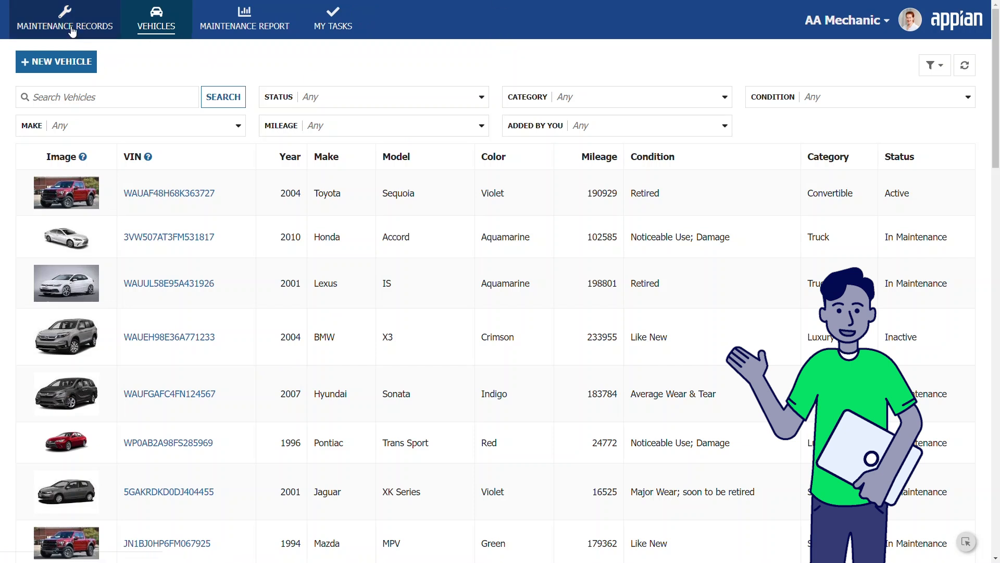
- Navigate to the Maintenance Records page of the Acme Automobile site
click(63, 19)
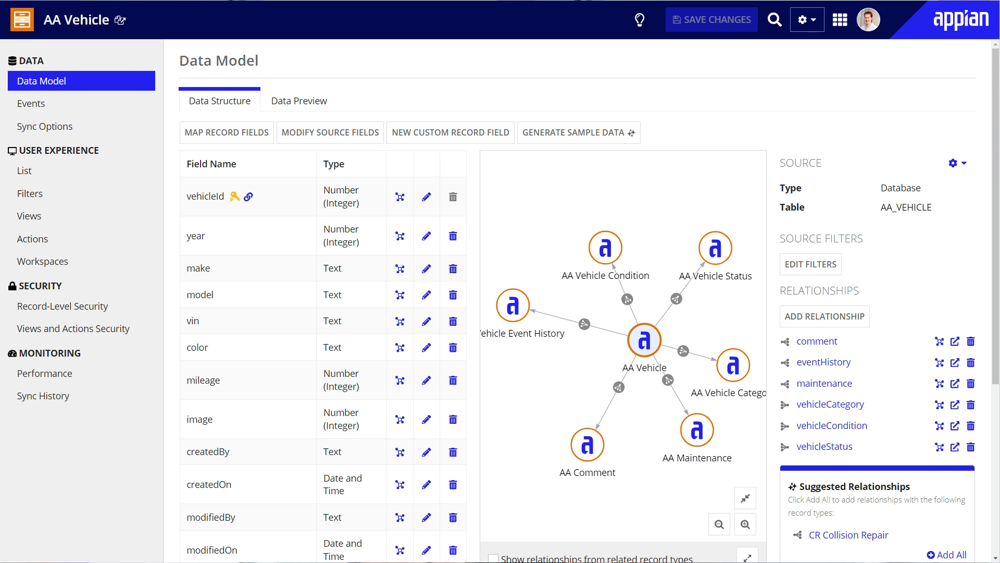
- Generate Create and Delete record actions for AA Vehicle, unchecking Update
click(32, 239)
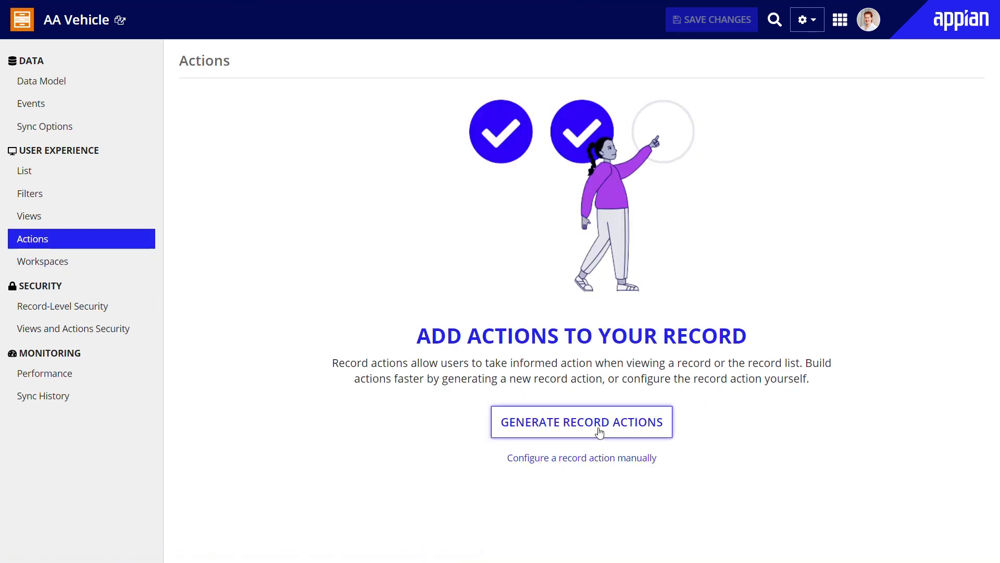
click(580, 422)
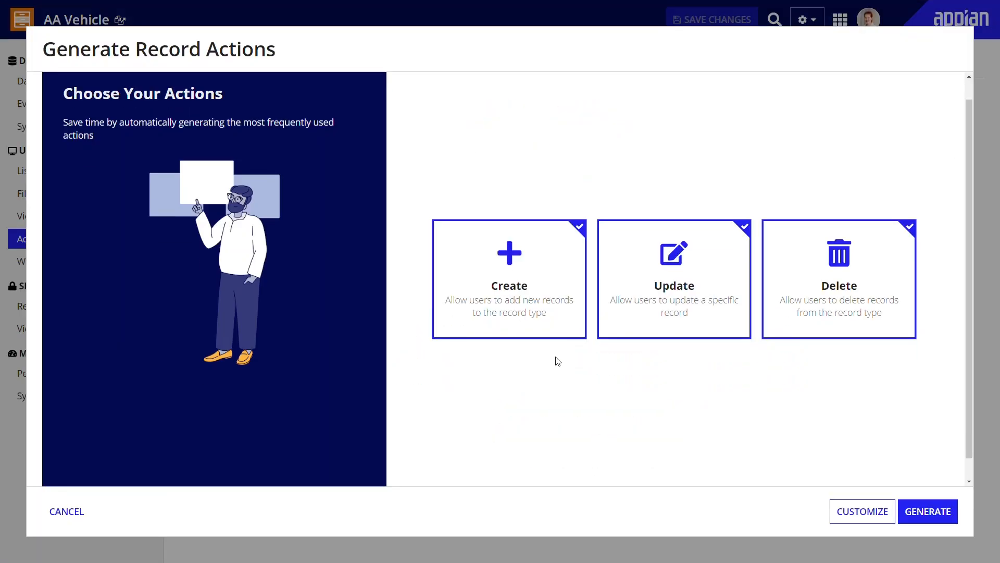
mouse_move(737, 362)
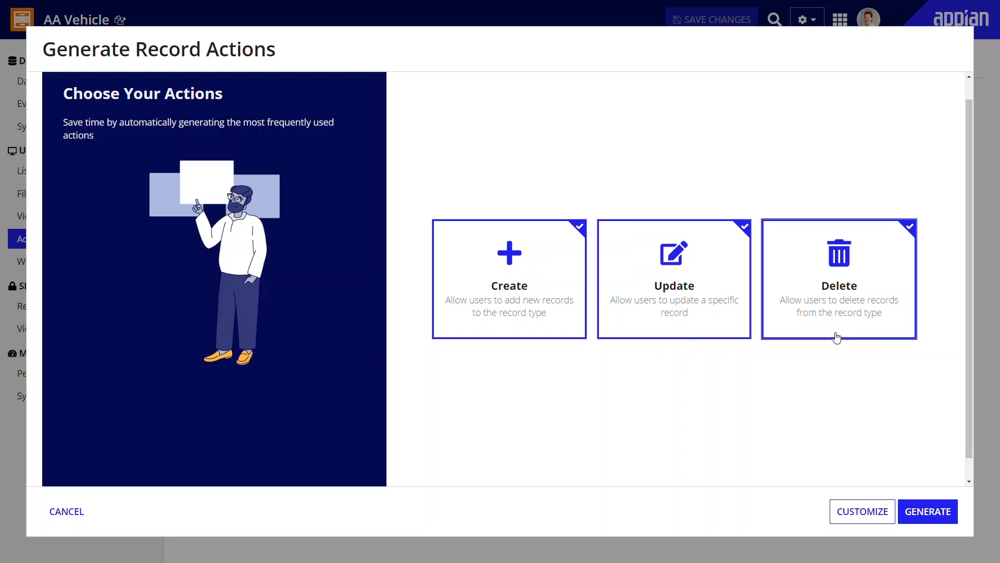
click(674, 279)
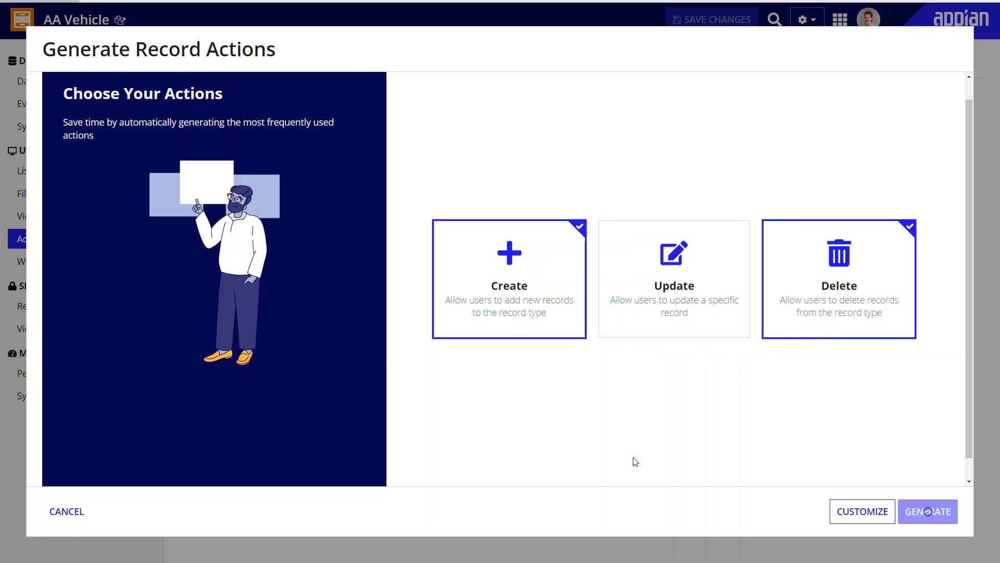
click(927, 510)
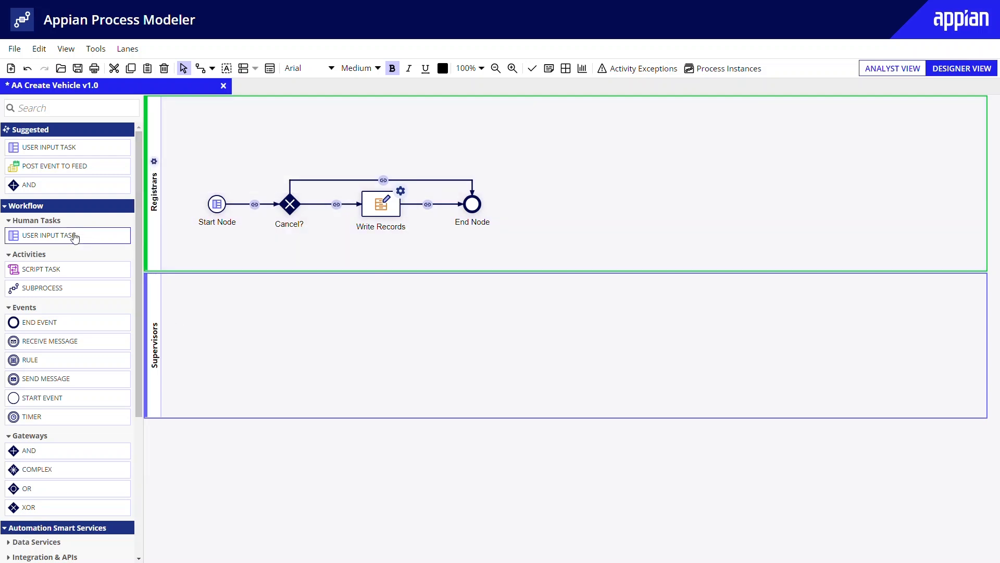
- Drop a User Input Task from Human Tasks onto the AA Create Vehicle canvas
drag(66, 235, 307, 368)
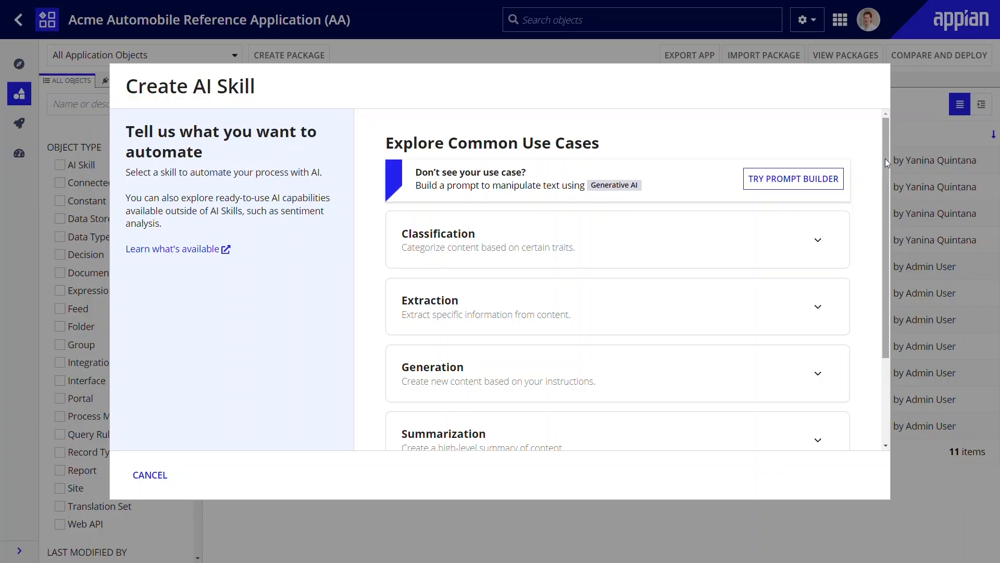
- Cancel the dialog, then start a new AI skill choosing the document classification use case
scroll(down, 3)
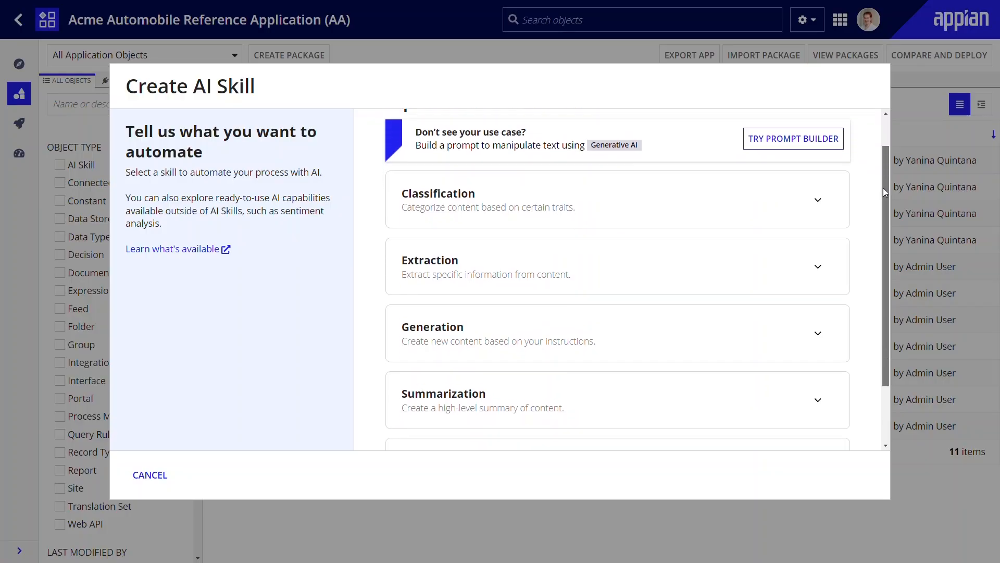
scroll(down, 3)
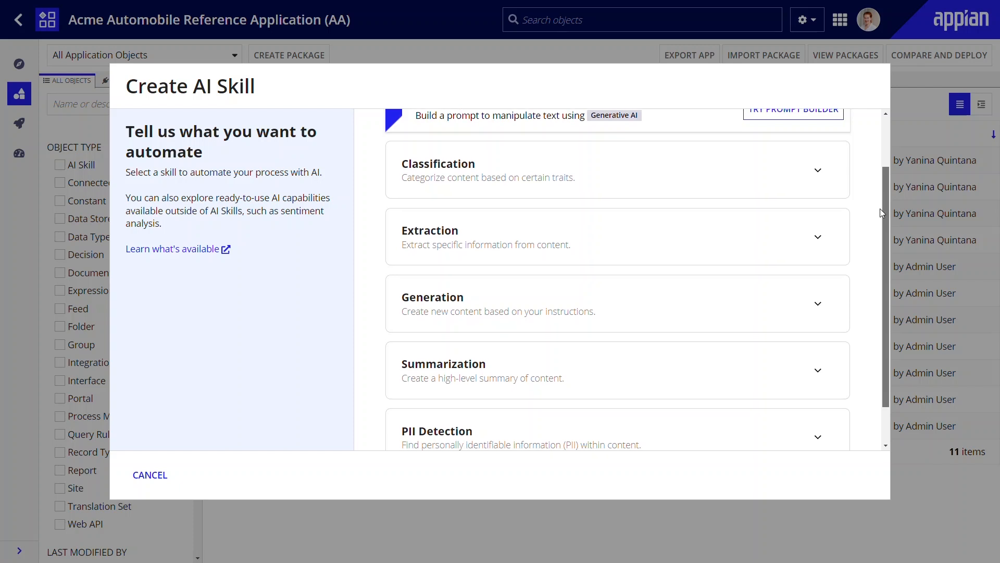
scroll(down, 3)
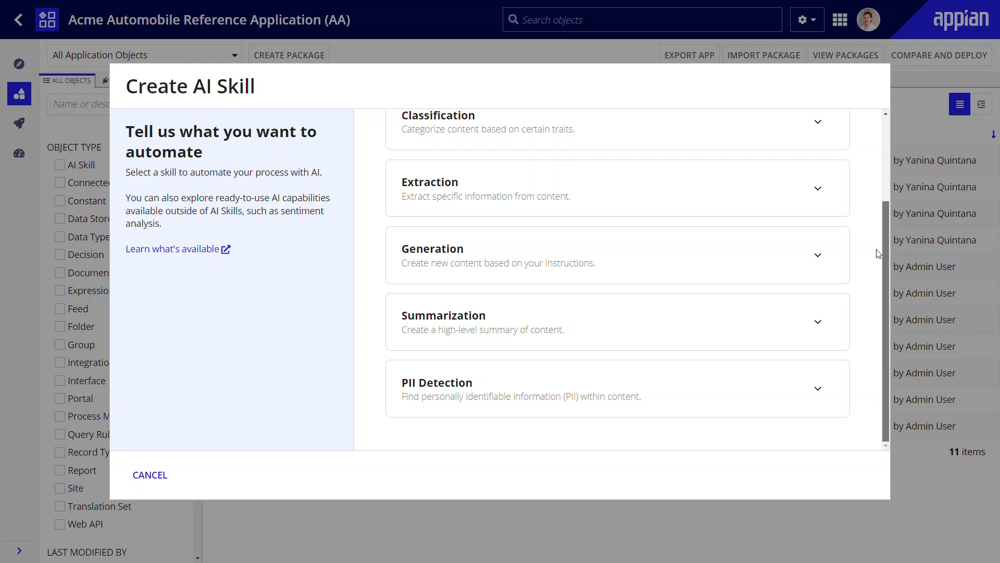
click(150, 476)
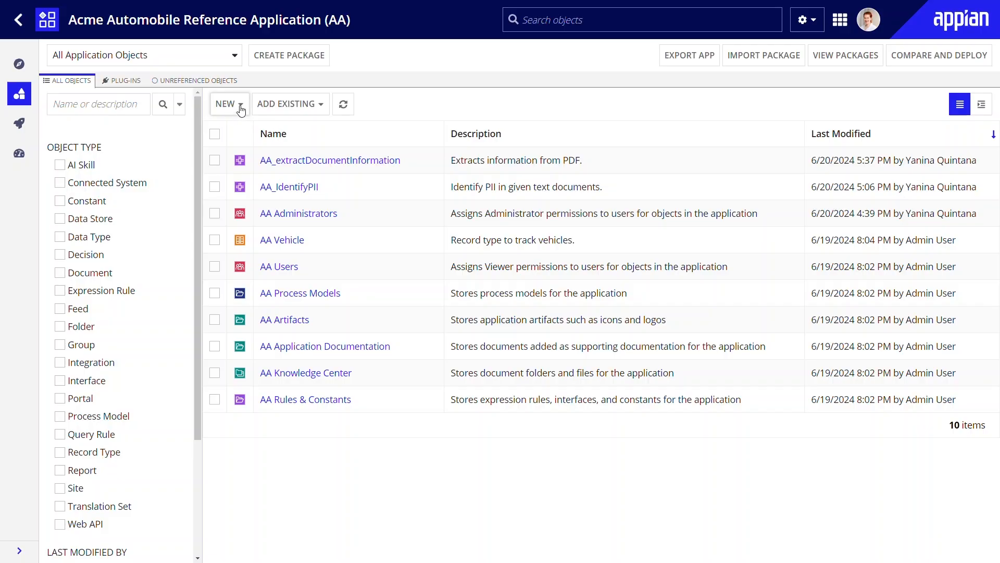
click(225, 104)
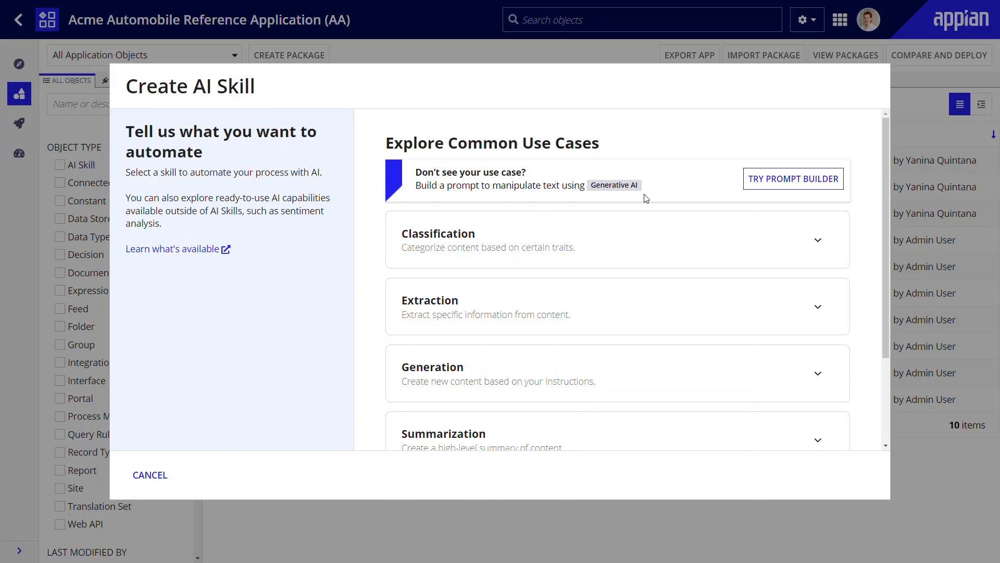
click(437, 233)
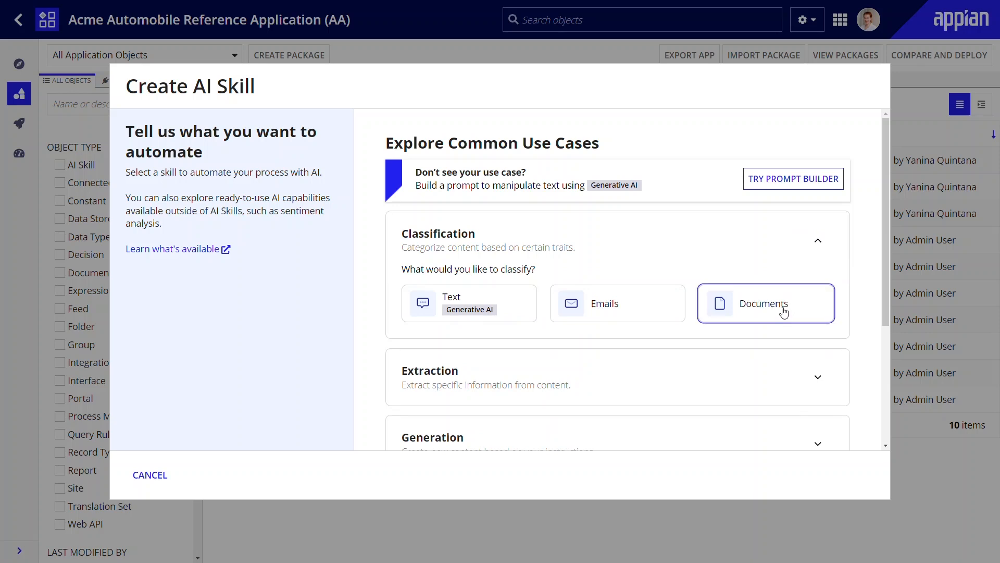
click(764, 303)
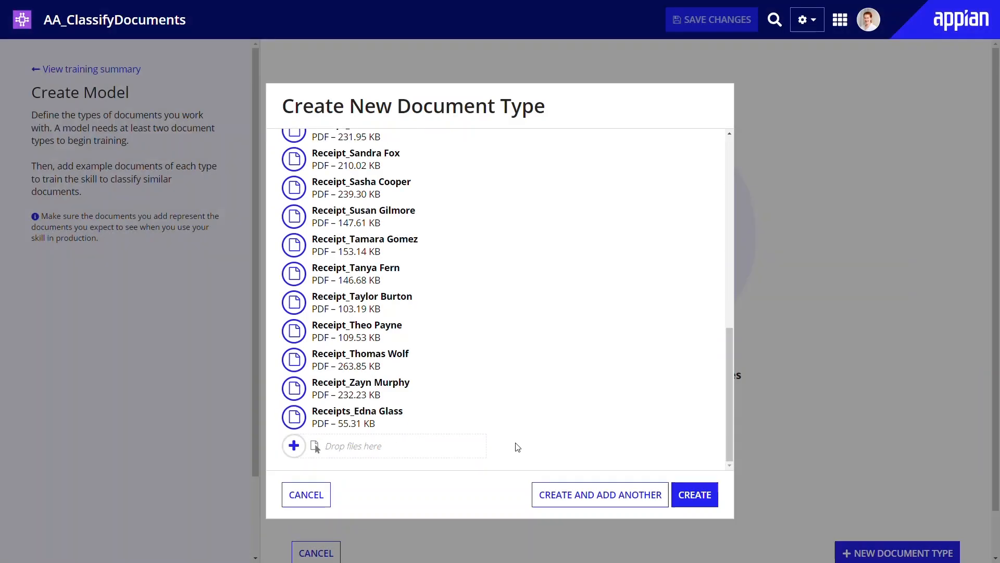
- Save the invoice and receipt document types, train the model and publish it
click(695, 494)
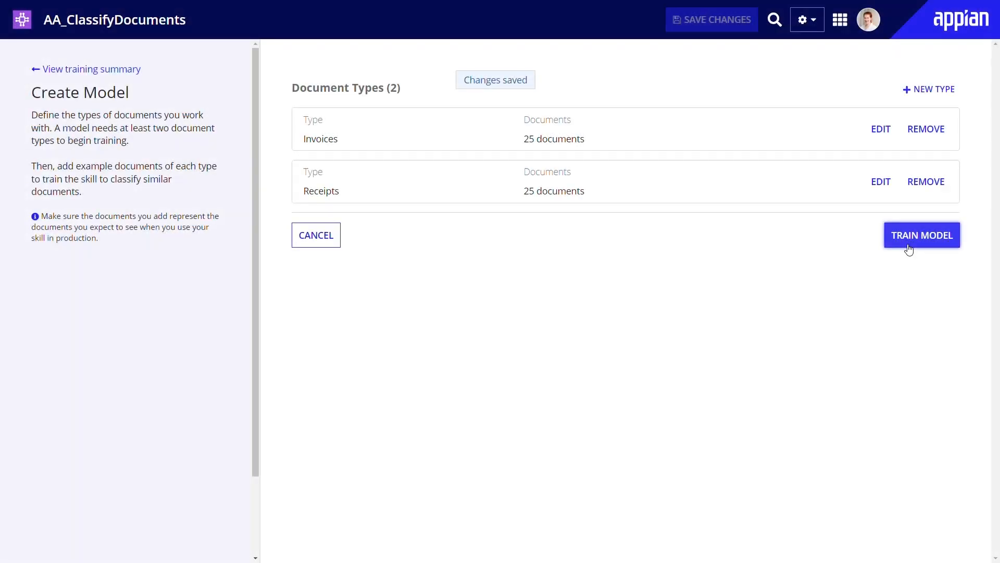
click(921, 235)
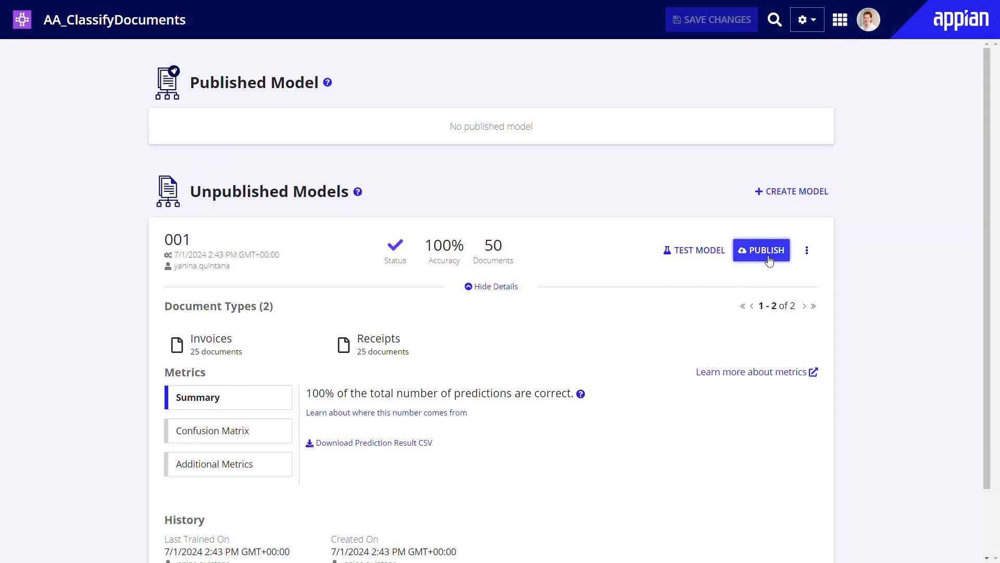
click(761, 249)
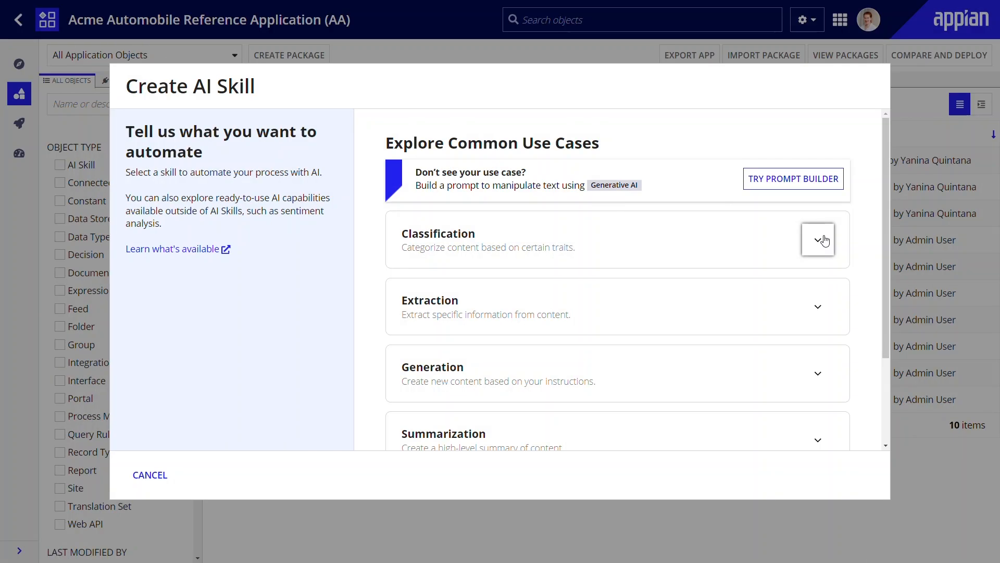
- Expand the Classification, Summarization and PII Detection use-case groups
click(818, 239)
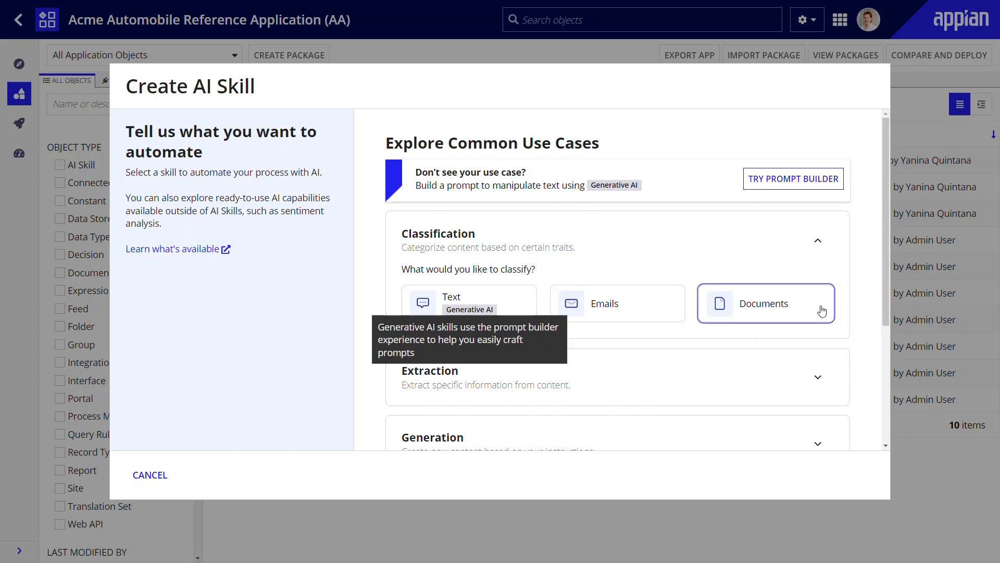
scroll(down, 3)
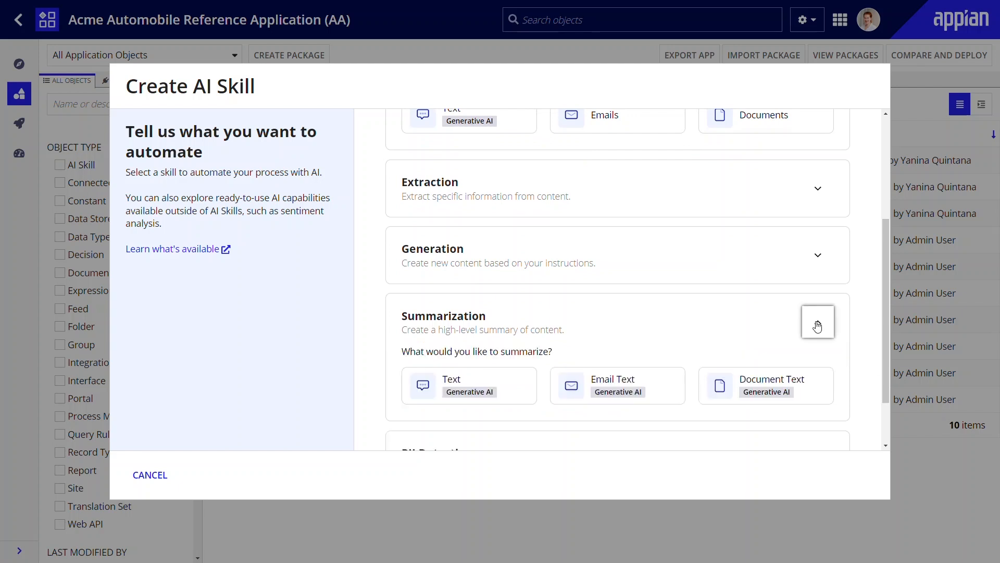
click(818, 322)
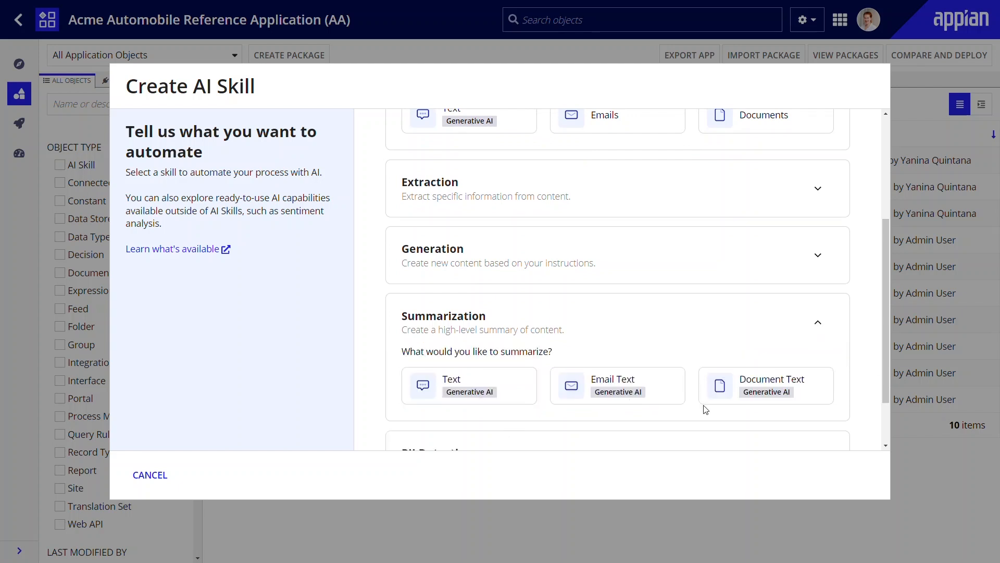
scroll(down, 3)
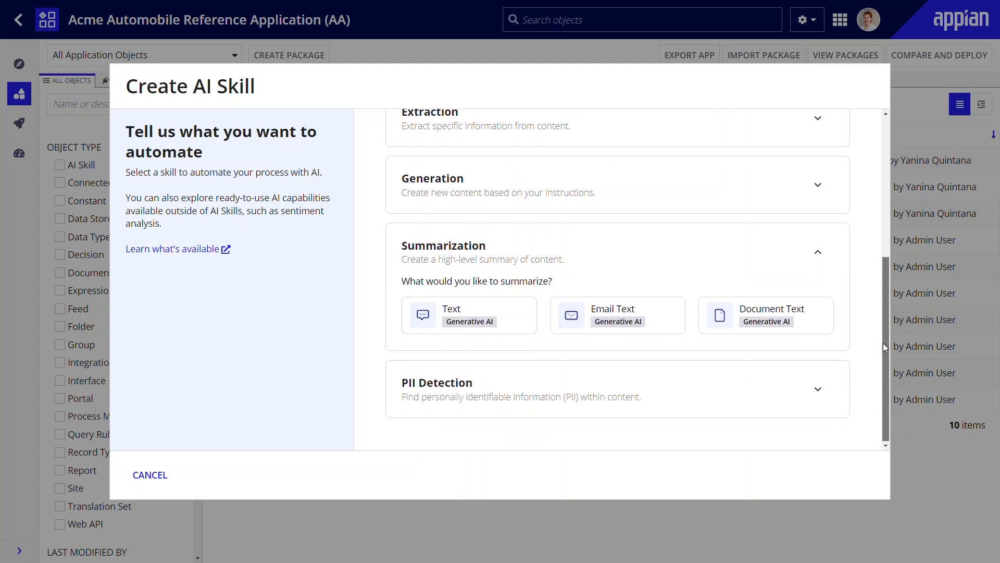
click(818, 388)
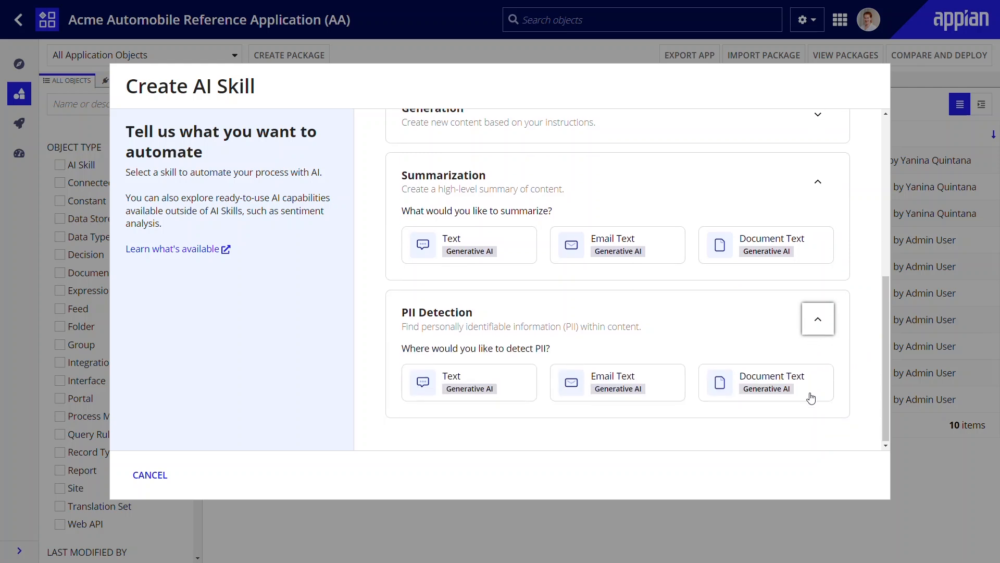
- Create the AA_IdentifyPII skill for PII detection on plain text
click(469, 382)
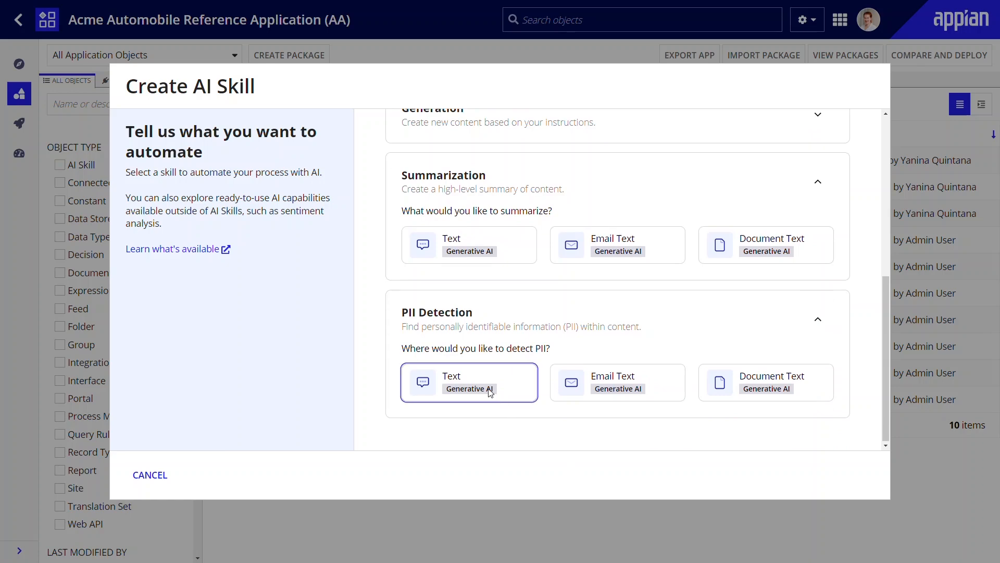
click(469, 383)
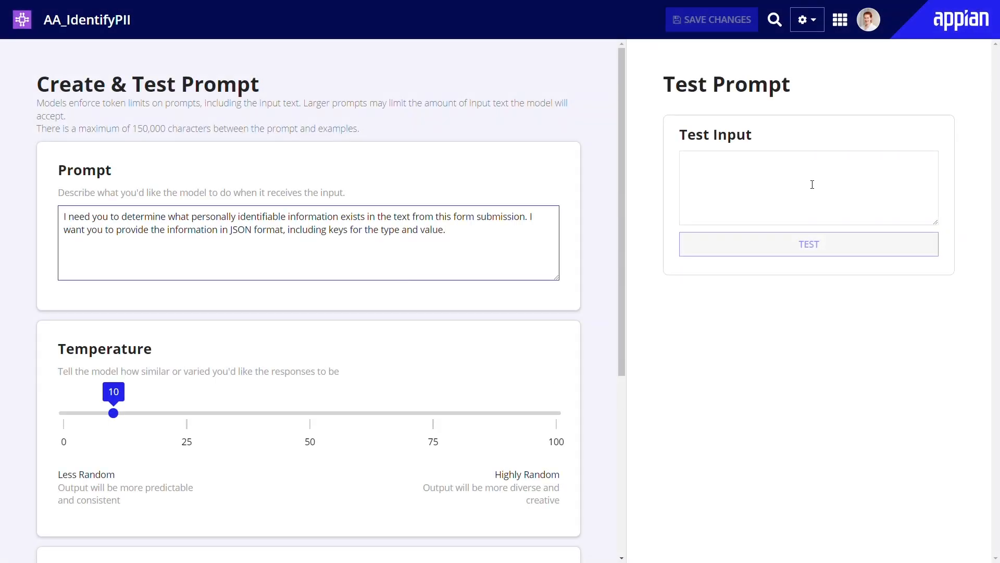
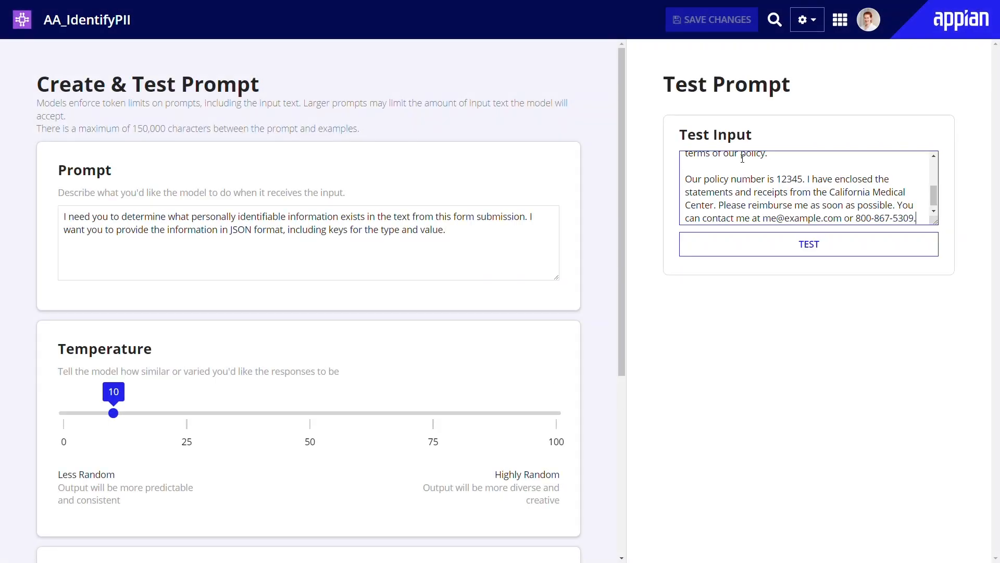
- Test the PII prompt on the sample claim message with policy number 12345
click(808, 243)
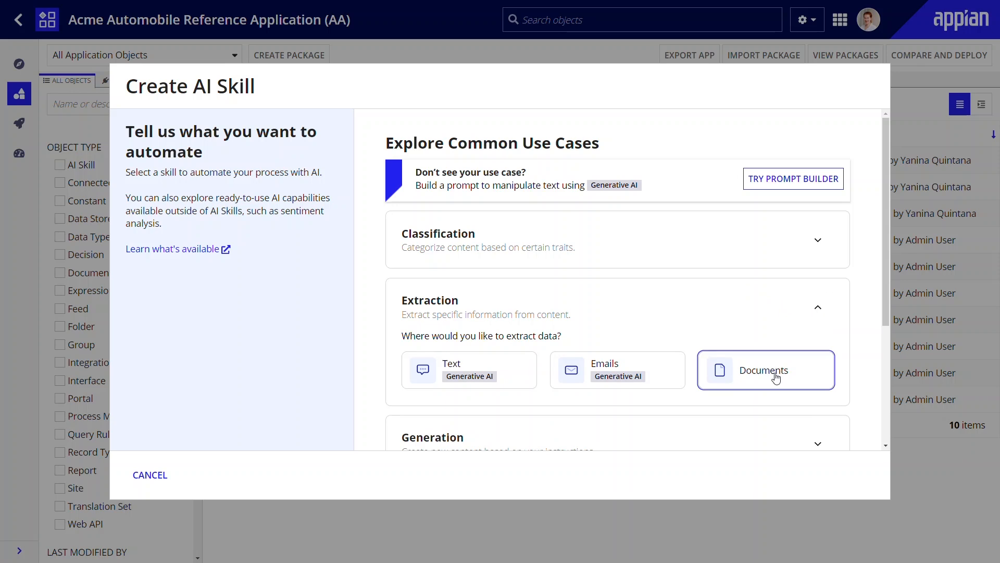
- Create the AA_ExtractInformation skill for unstructured document extraction
click(765, 370)
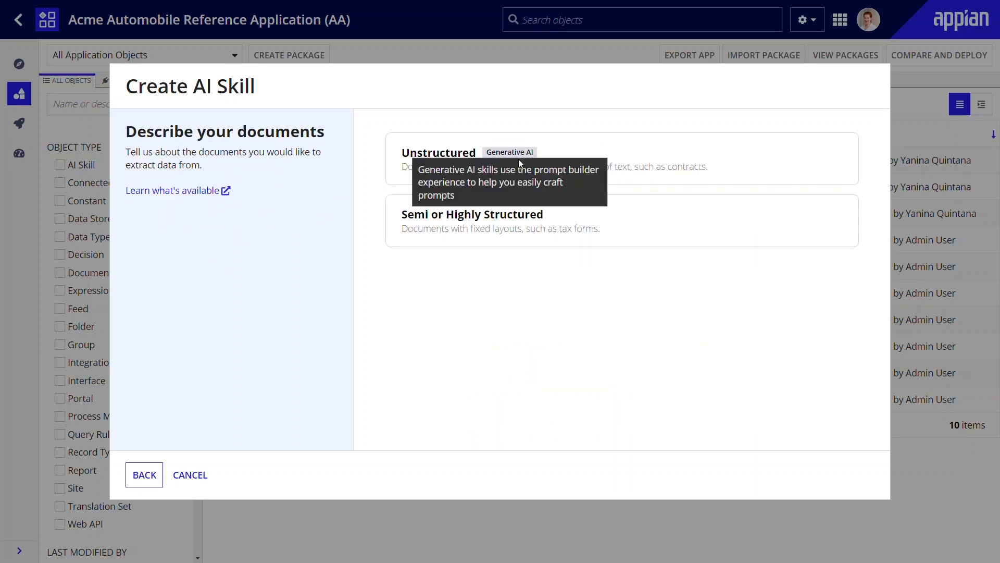
click(439, 153)
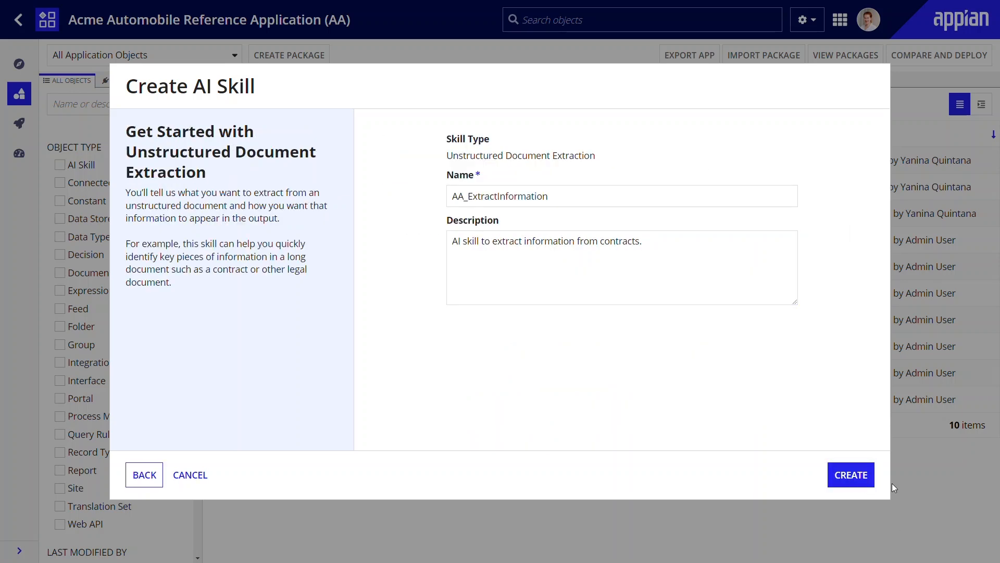
click(851, 474)
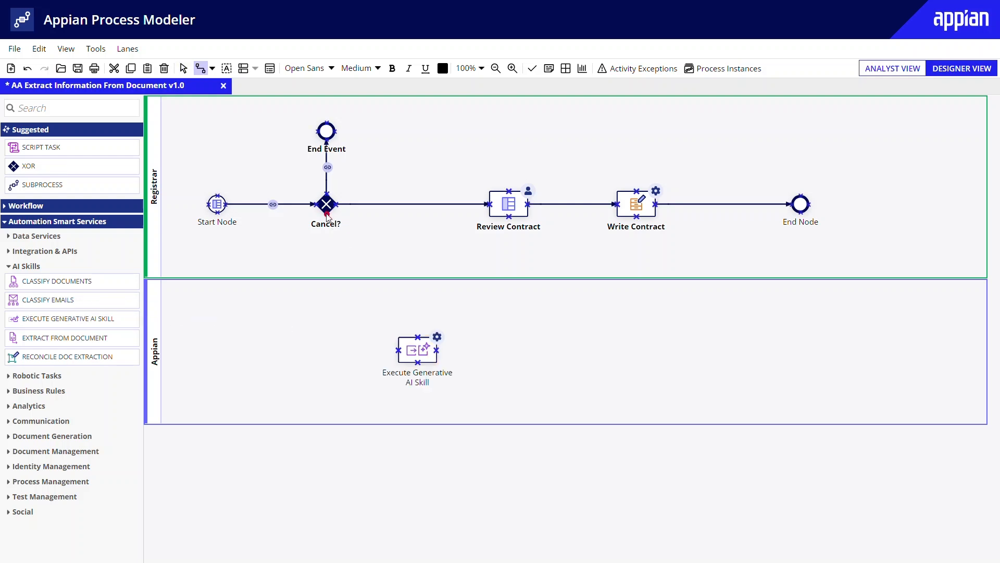
- Connect the Cancel? gateway to the Execute Generative AI Skill node
drag(327, 205, 436, 350)
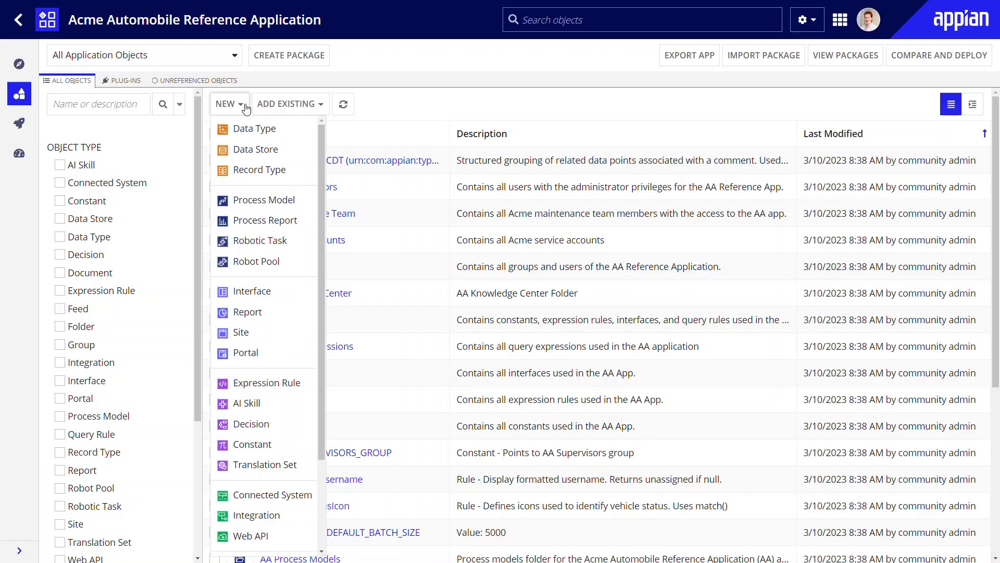
mouse_move(262, 464)
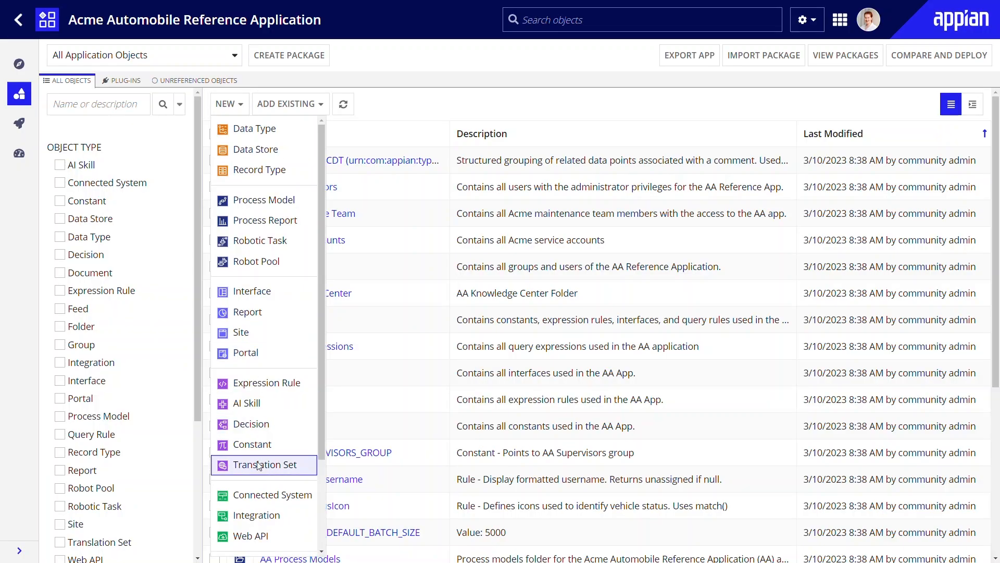
- Start a new Connected System and browse the connector gallery
click(272, 494)
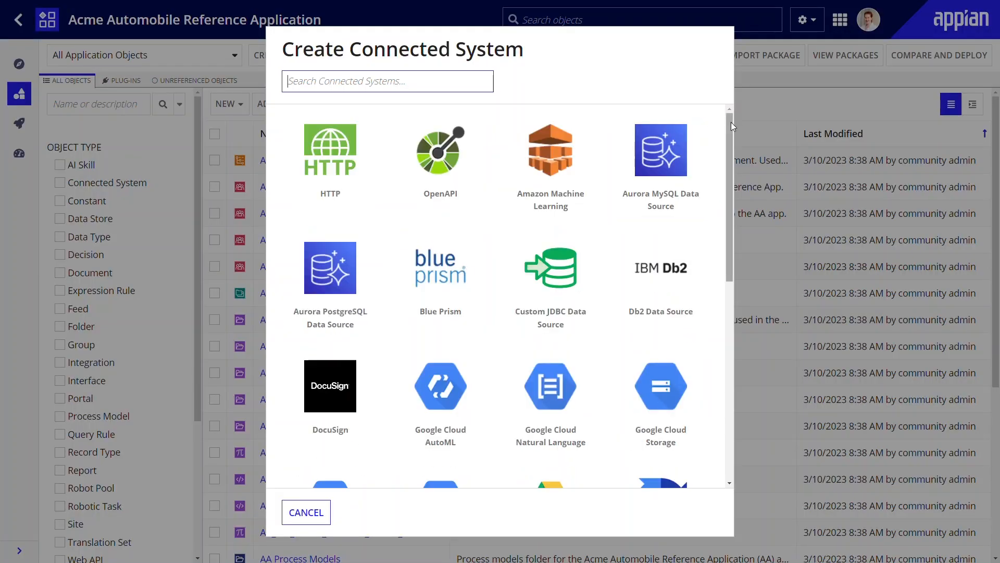
scroll(down, 3)
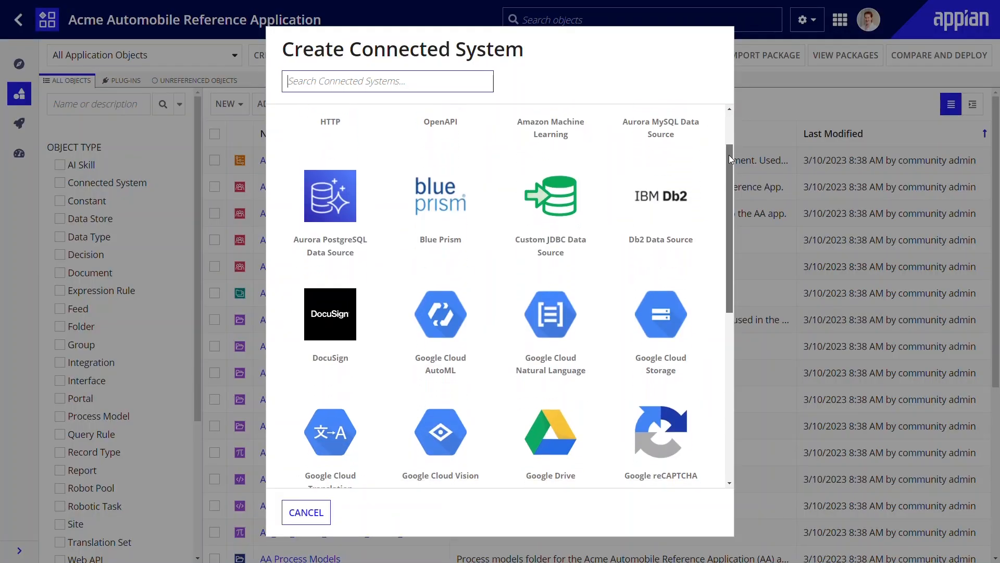
scroll(down, 3)
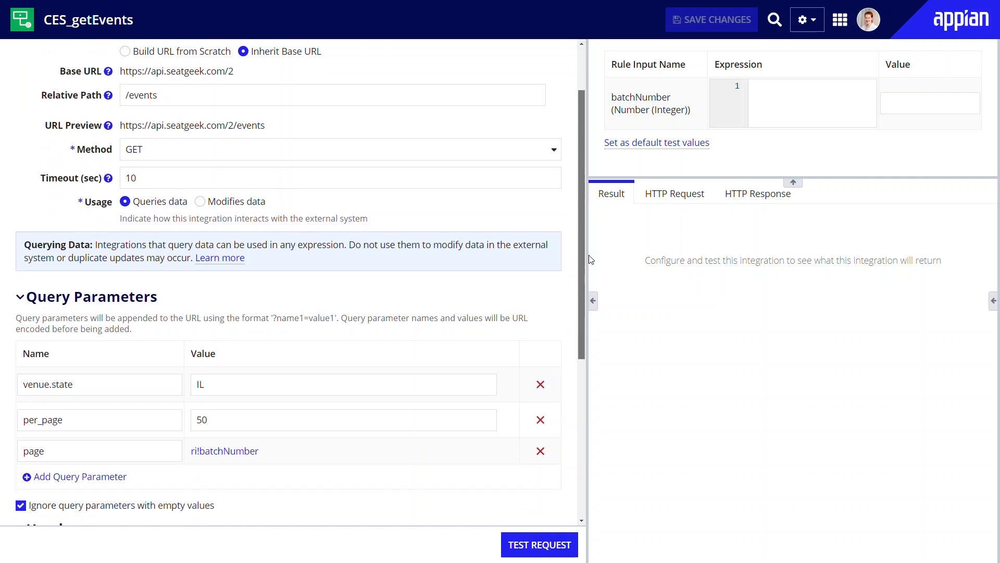
- Review the CES_getEvents query parameters and switch to the WST Get Events v2.0 process model
scroll(down, 3)
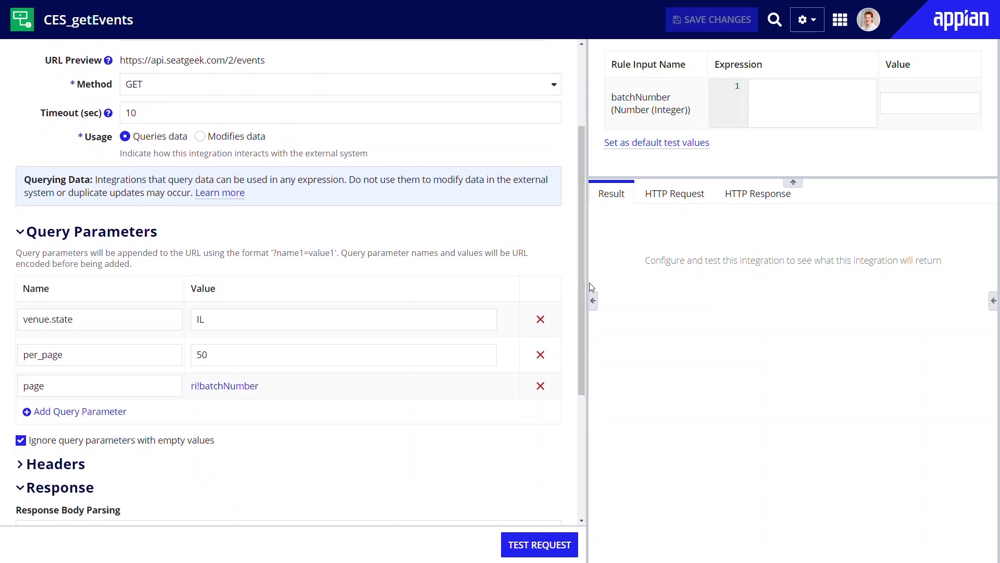
click(63, 318)
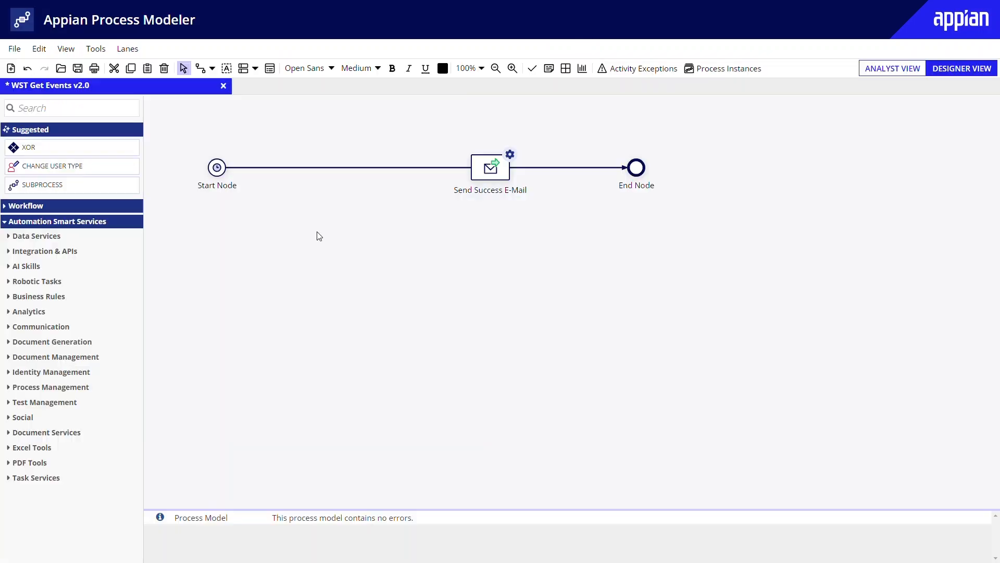
mouse_move(18, 256)
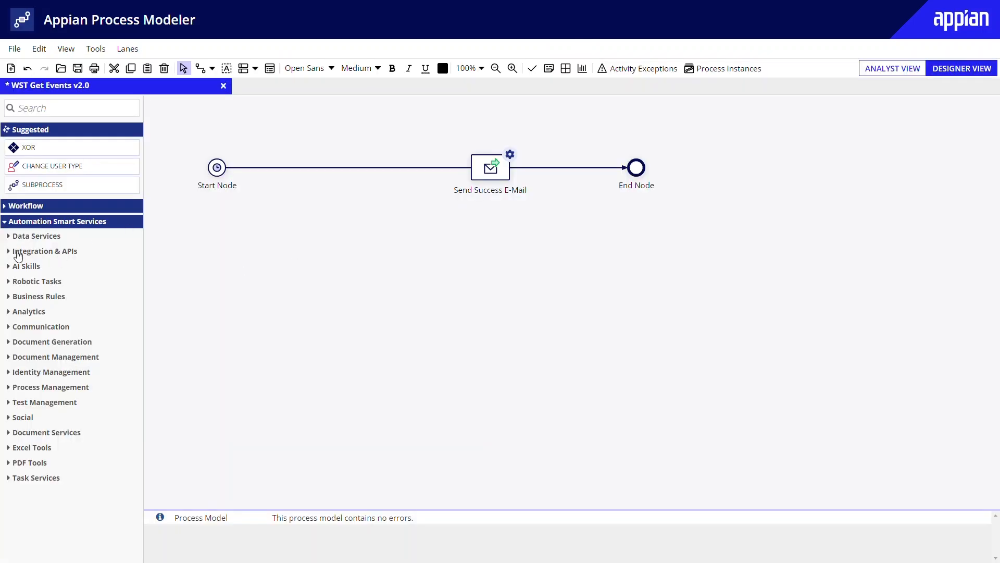
- Expand Automation Smart Services > Integration & APIs to list Call Integration and Call Web Service
click(45, 251)
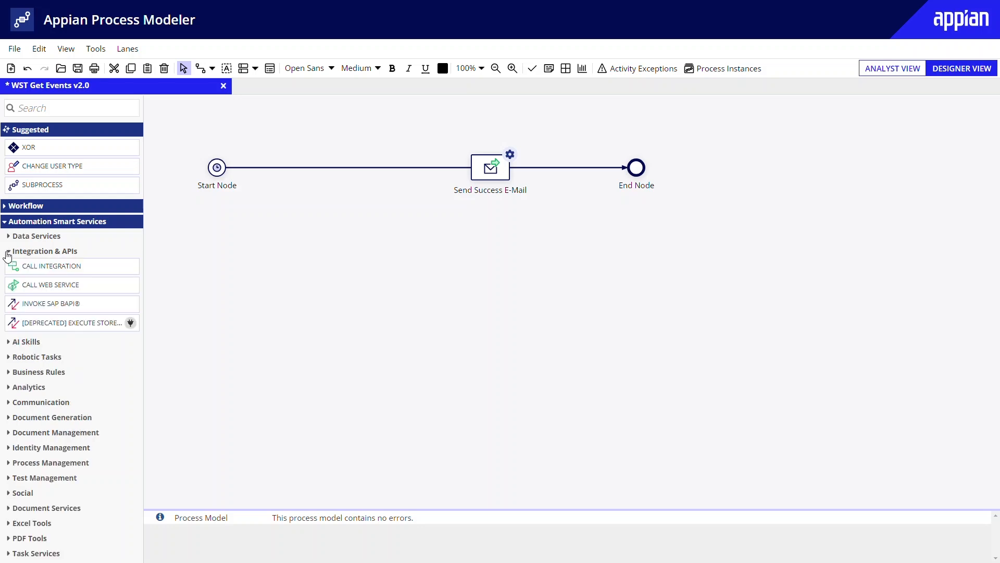